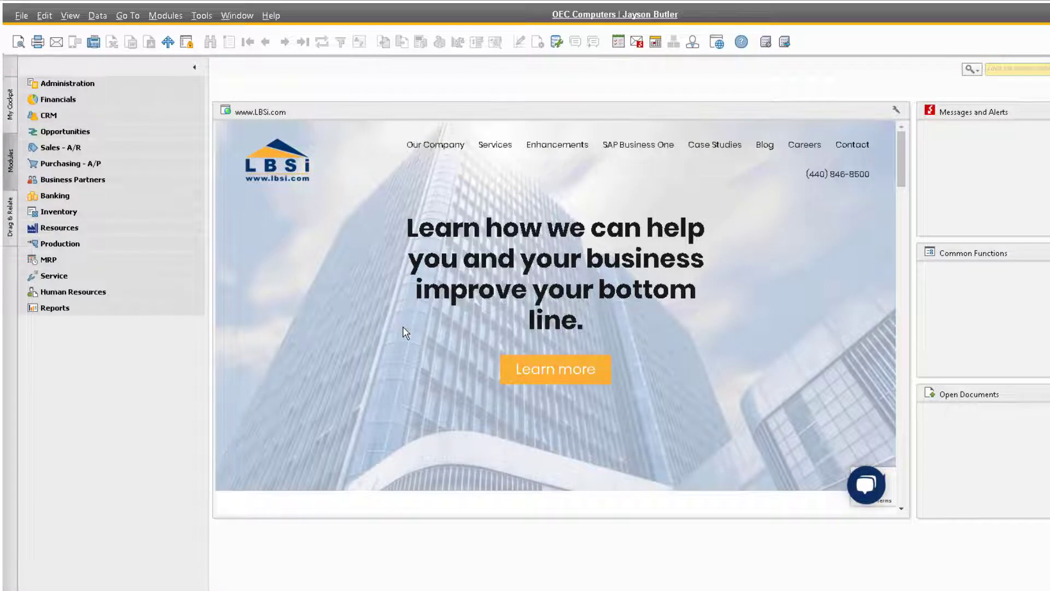
# Open the Bill of Materials form from the Production module
pyautogui.click(60, 242)
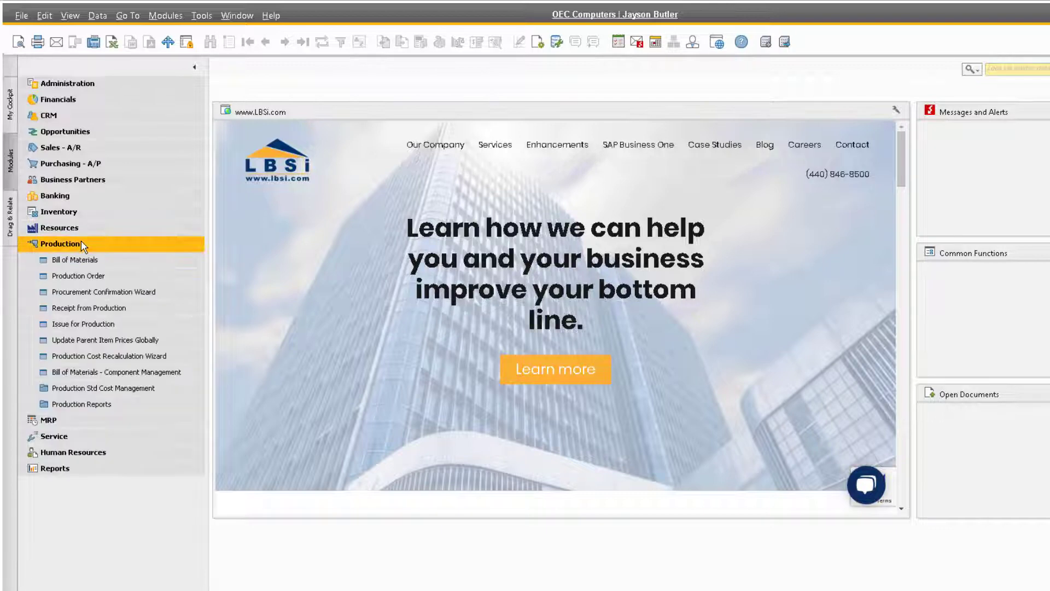
pyautogui.click(76, 261)
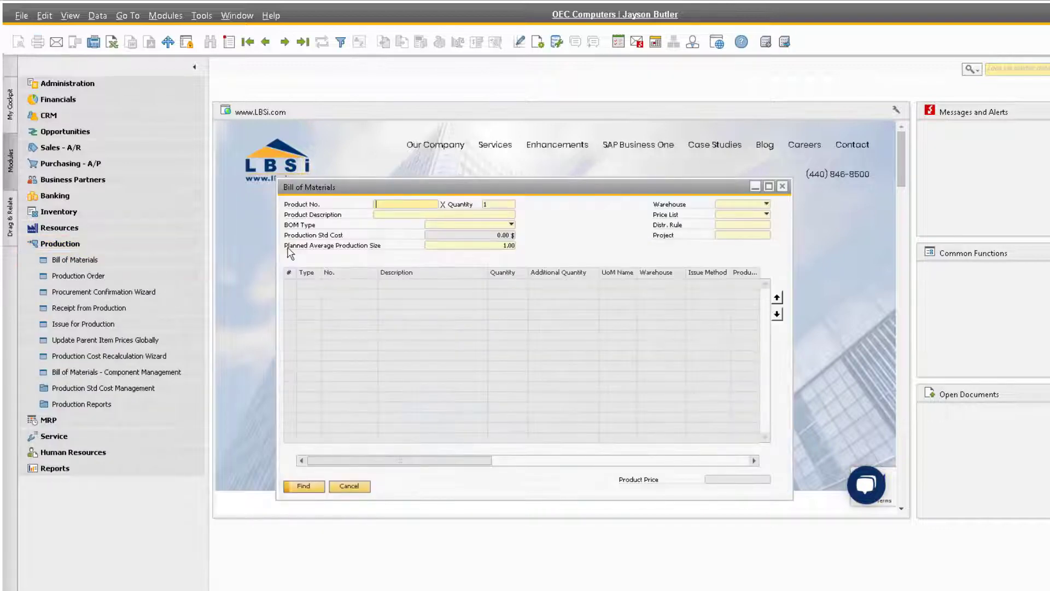
pyautogui.moveTo(588, 190)
pyautogui.write('LM4029')
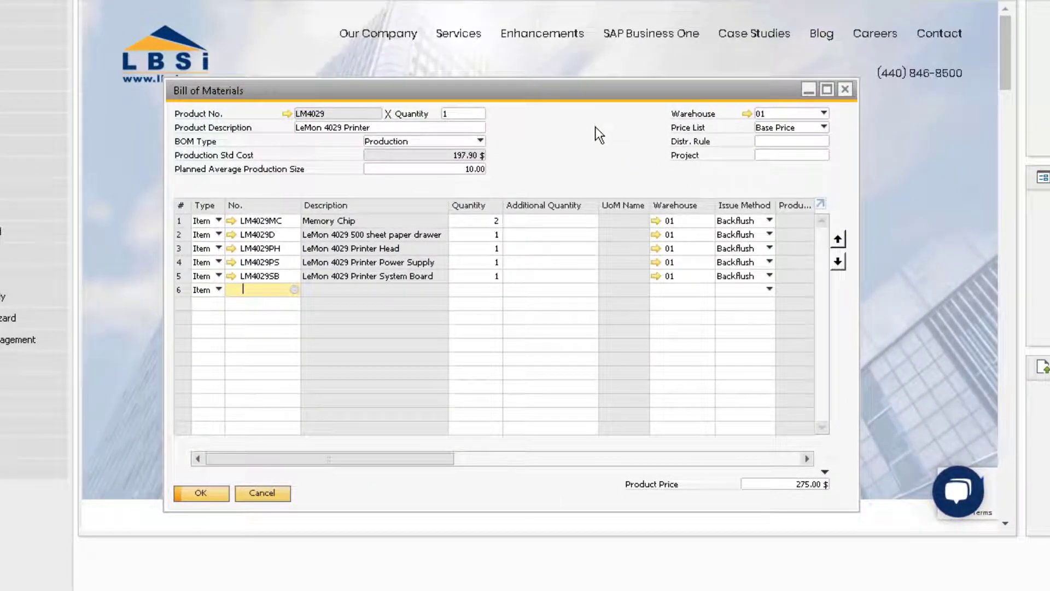
pyautogui.moveTo(580, 163)
pyautogui.write('2')
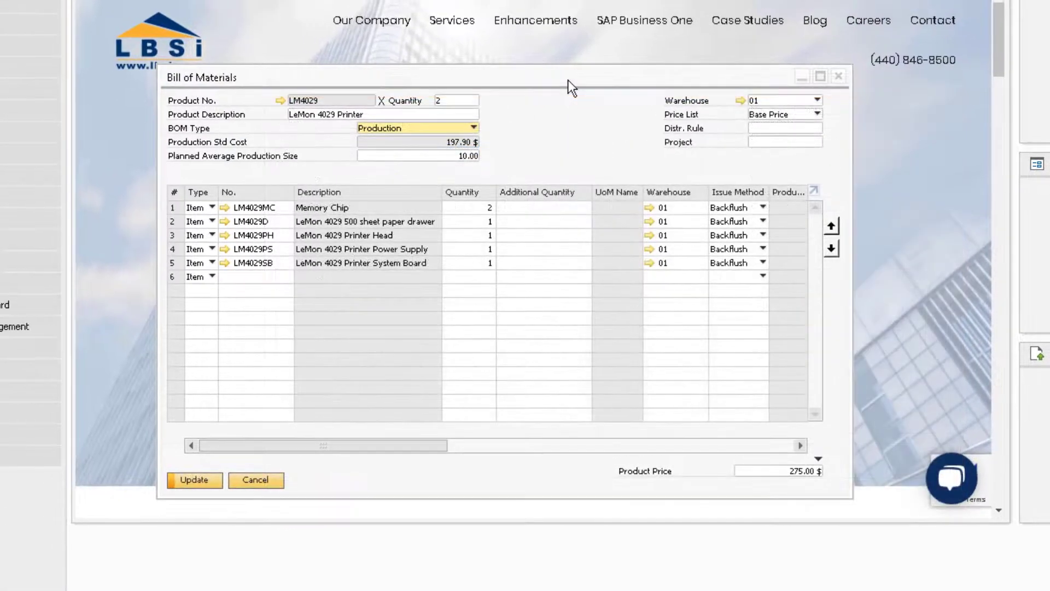
pyautogui.moveTo(469, 139)
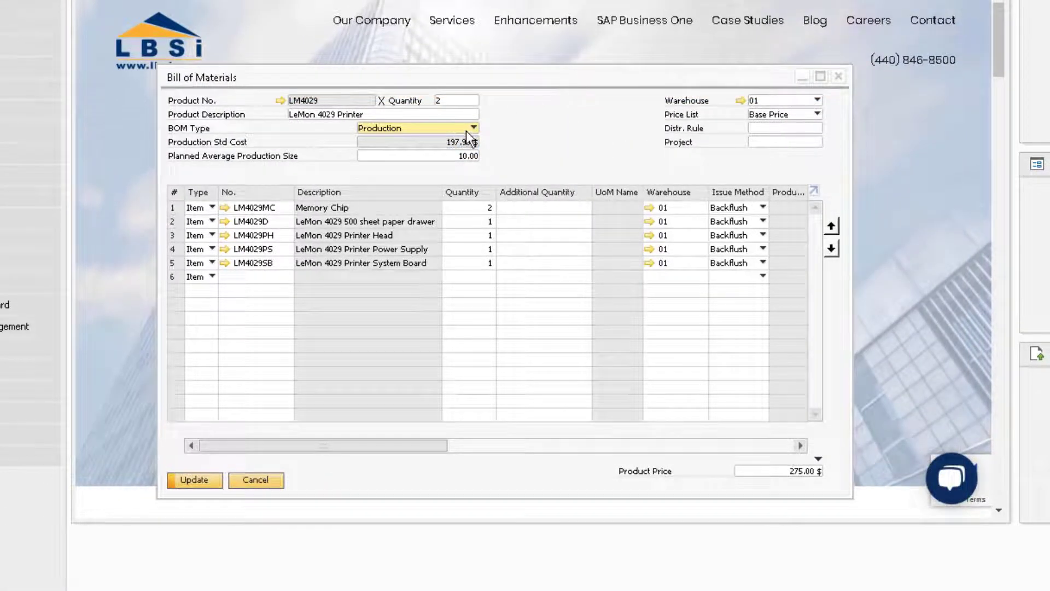
# Change the LeMon 4029 Printer BOM type from Production to Assembly
pyautogui.click(472, 128)
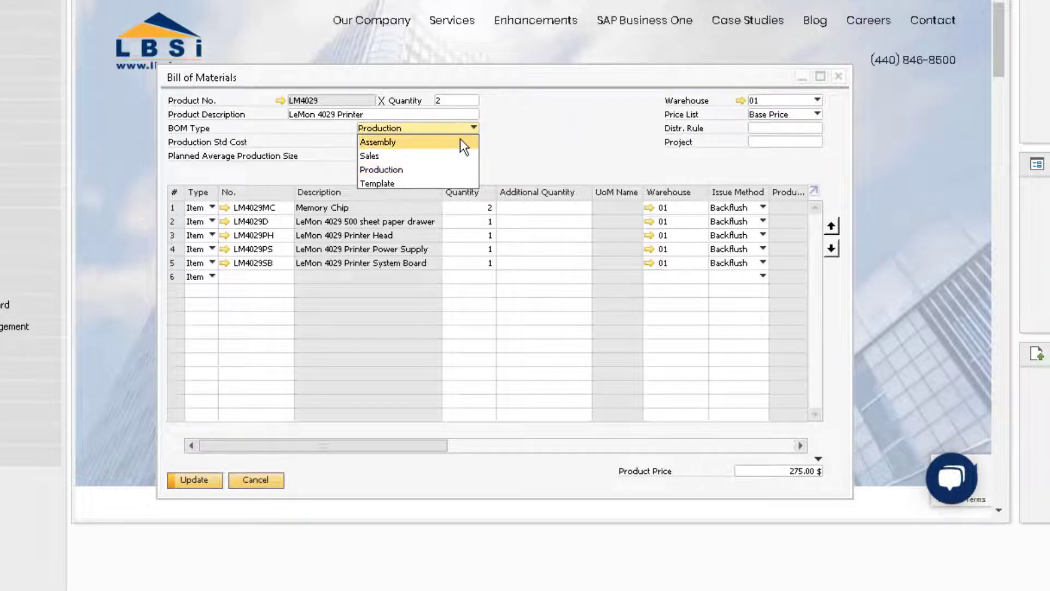
pyautogui.click(378, 141)
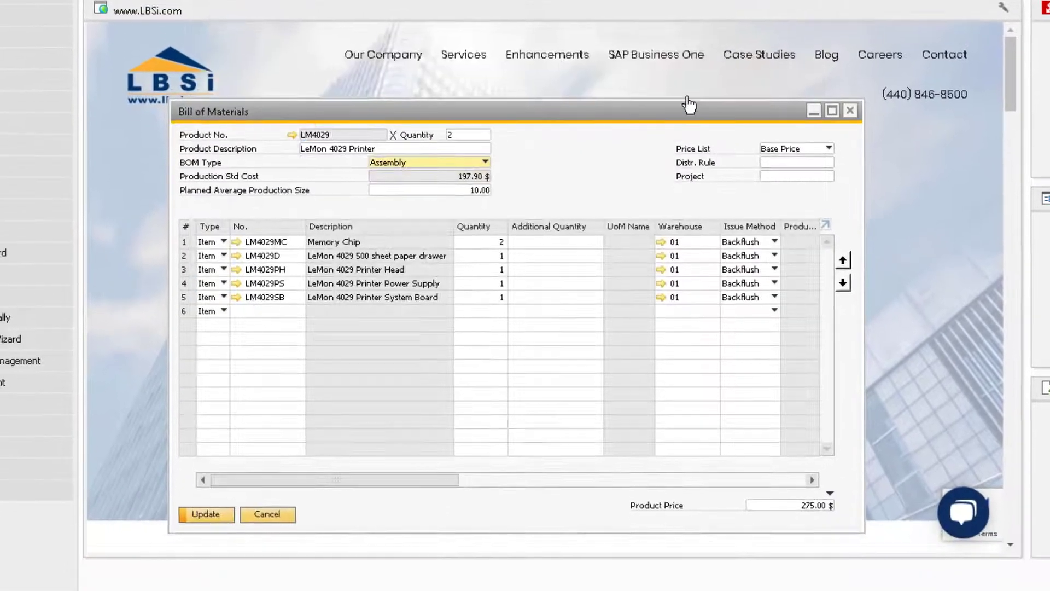
pyautogui.click(484, 162)
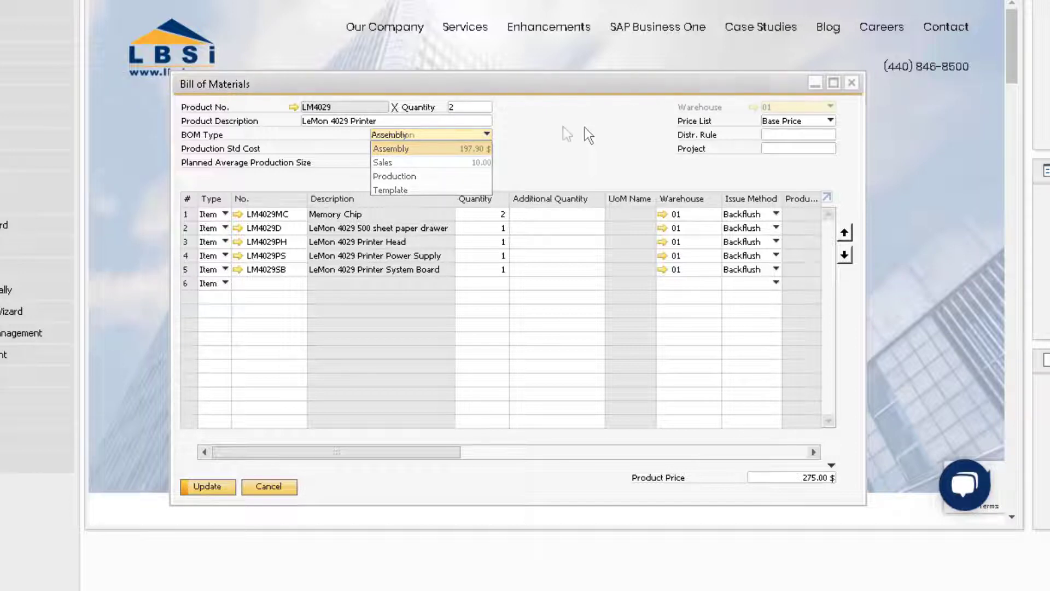
# Switch the BOM type back to Production
pyautogui.click(395, 175)
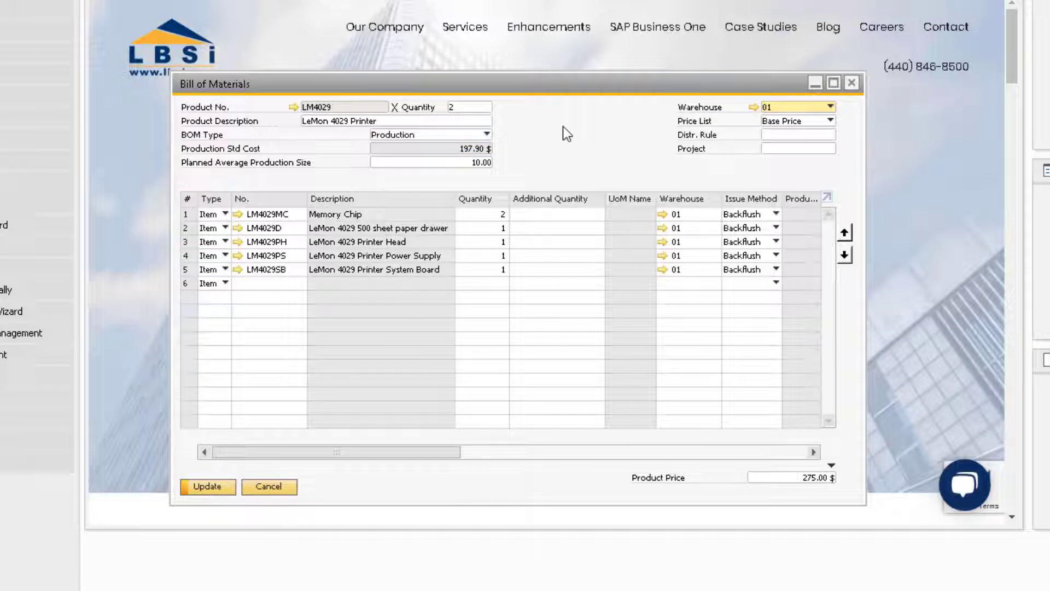
pyautogui.moveTo(797, 117)
pyautogui.write('02')
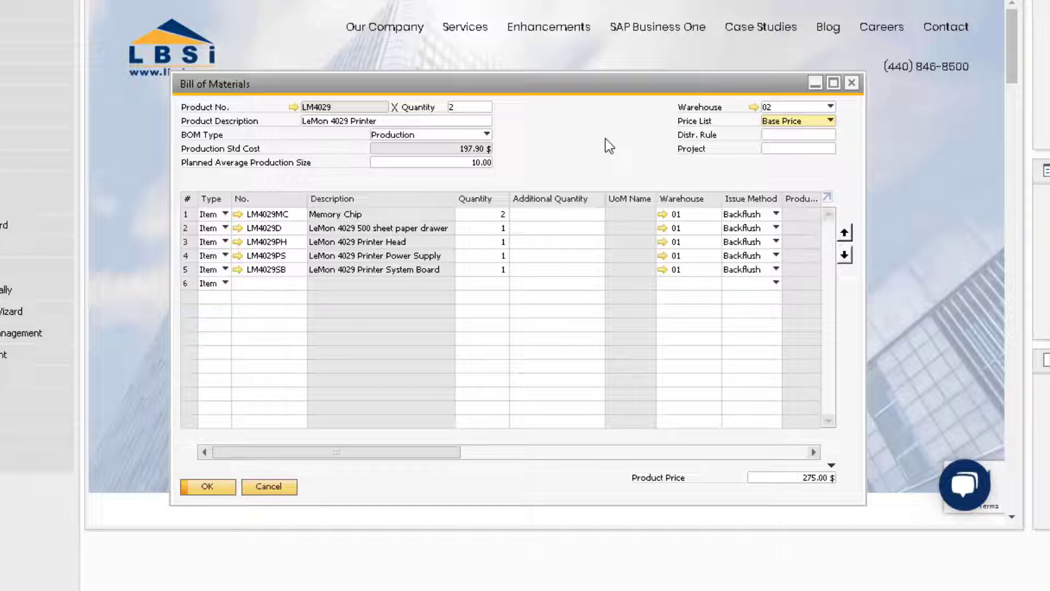
# Switch the price list to Discount Purchase Price and confirm updating existing rows
pyautogui.click(832, 120)
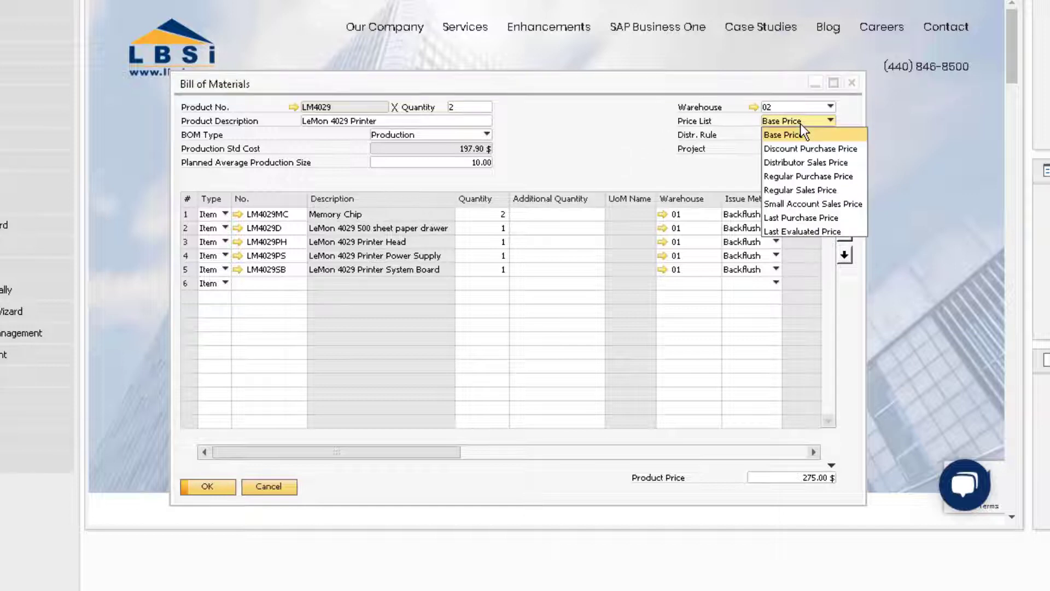
pyautogui.click(812, 148)
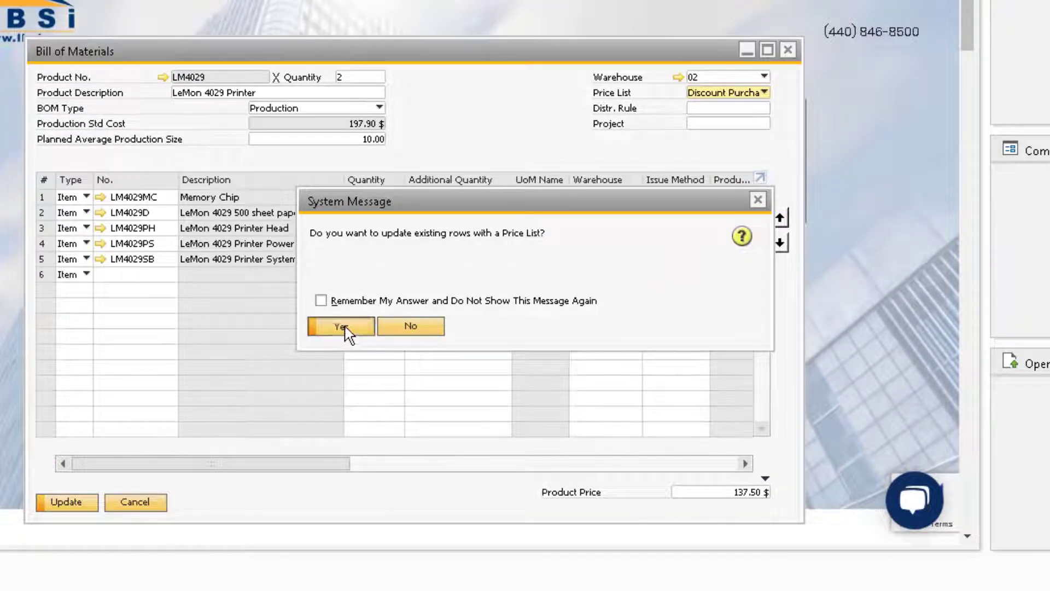
pyautogui.click(339, 326)
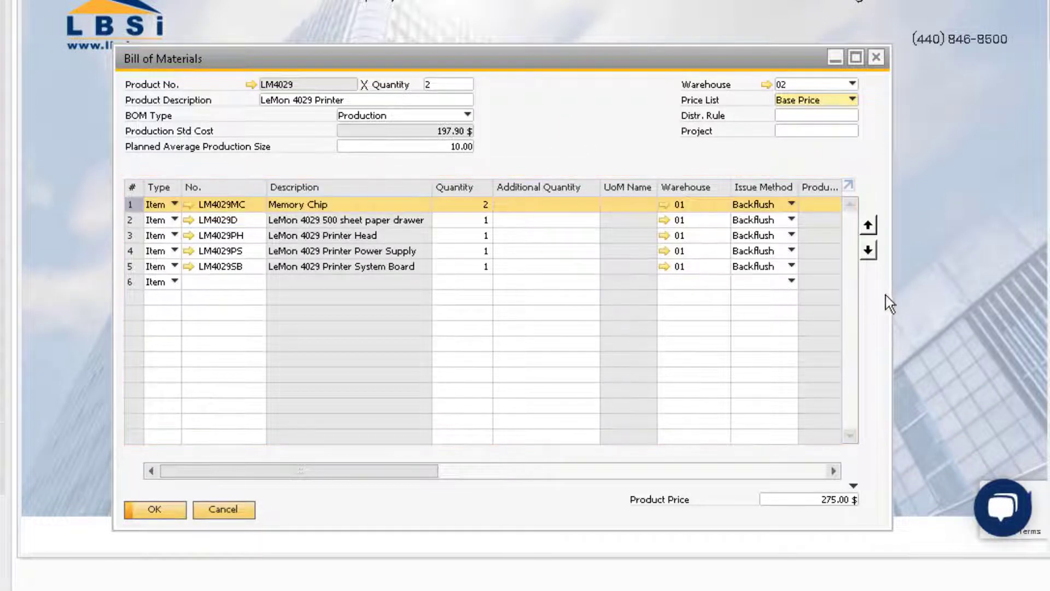
# Move the Memory Chip row down and back, and keep a new row 6 as an Item
pyautogui.click(868, 250)
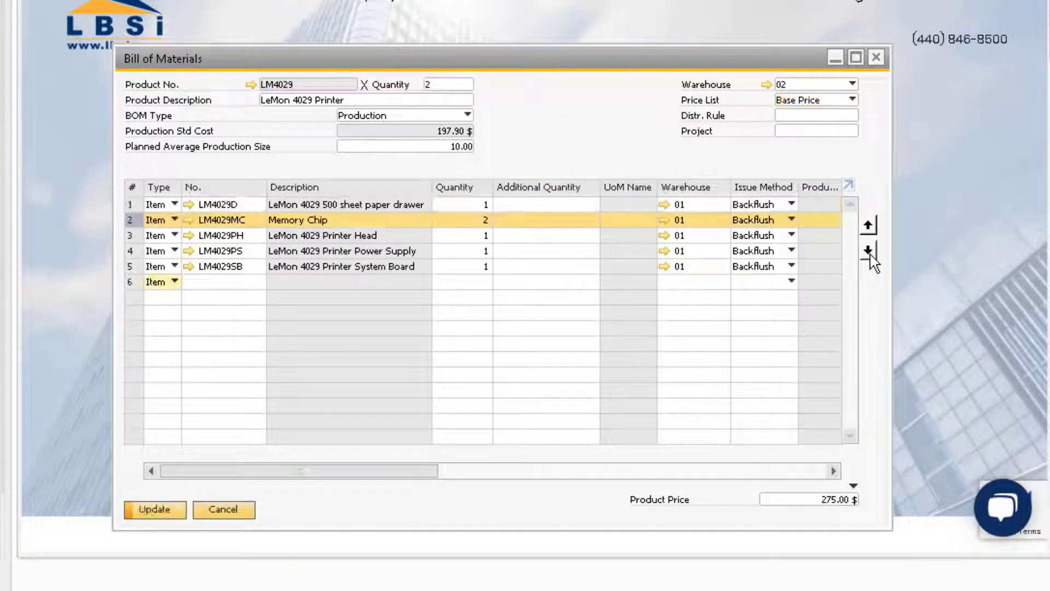
pyautogui.click(868, 250)
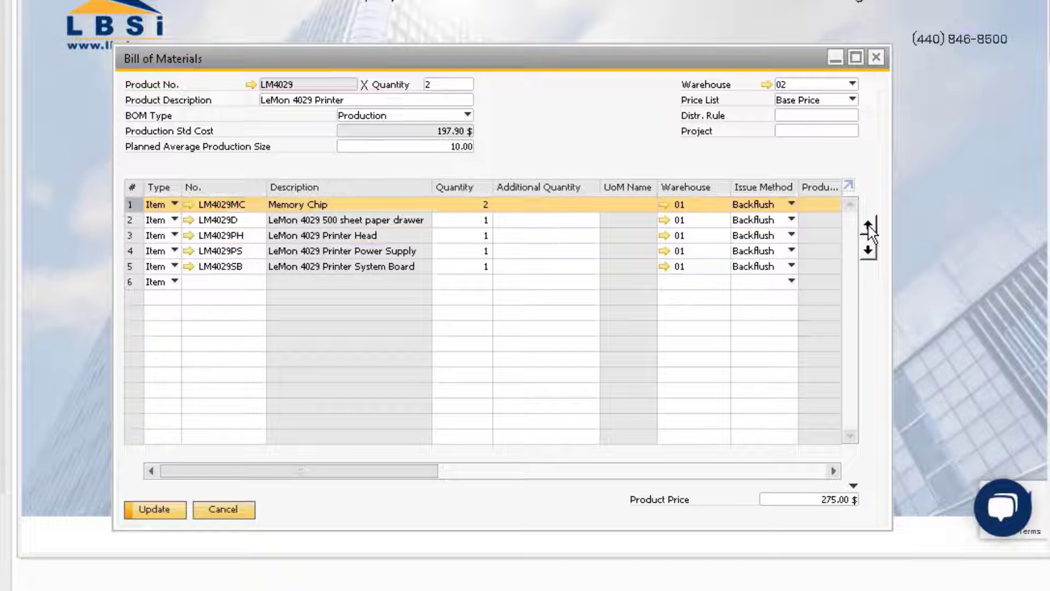
pyautogui.click(215, 281)
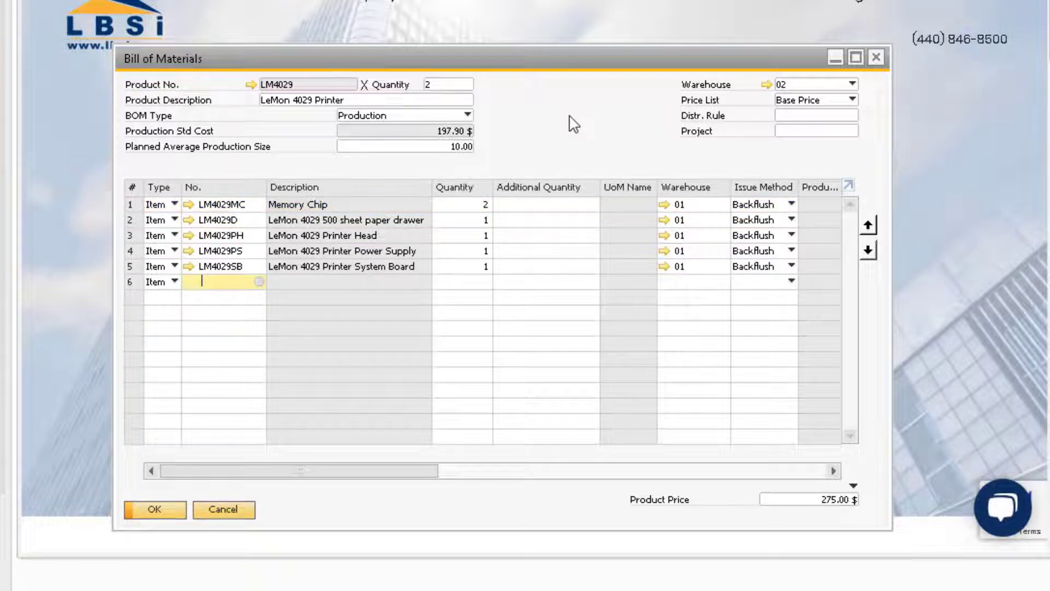
pyautogui.click(176, 281)
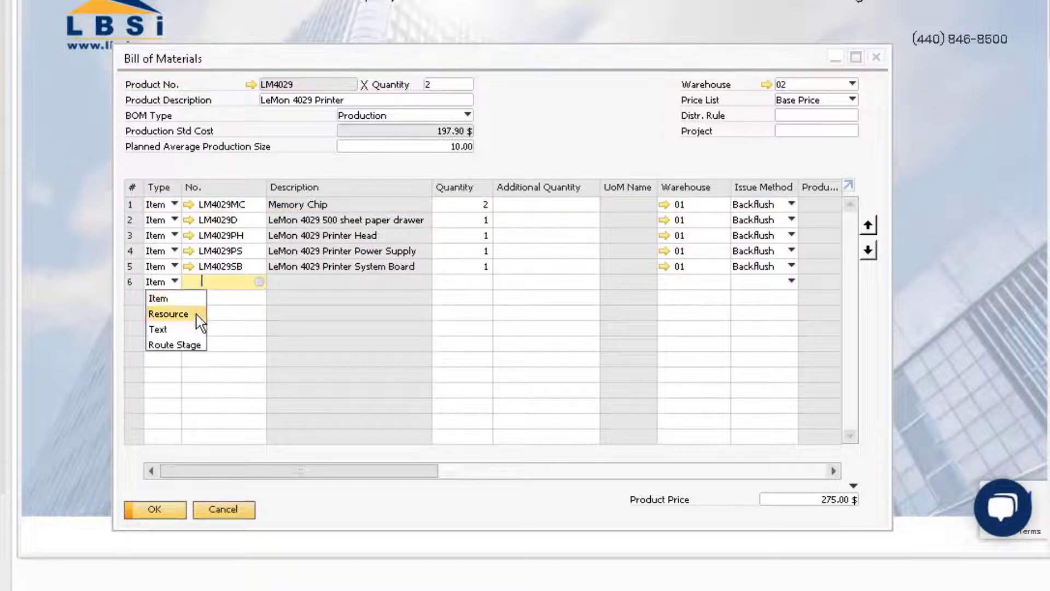
pyautogui.moveTo(187, 344)
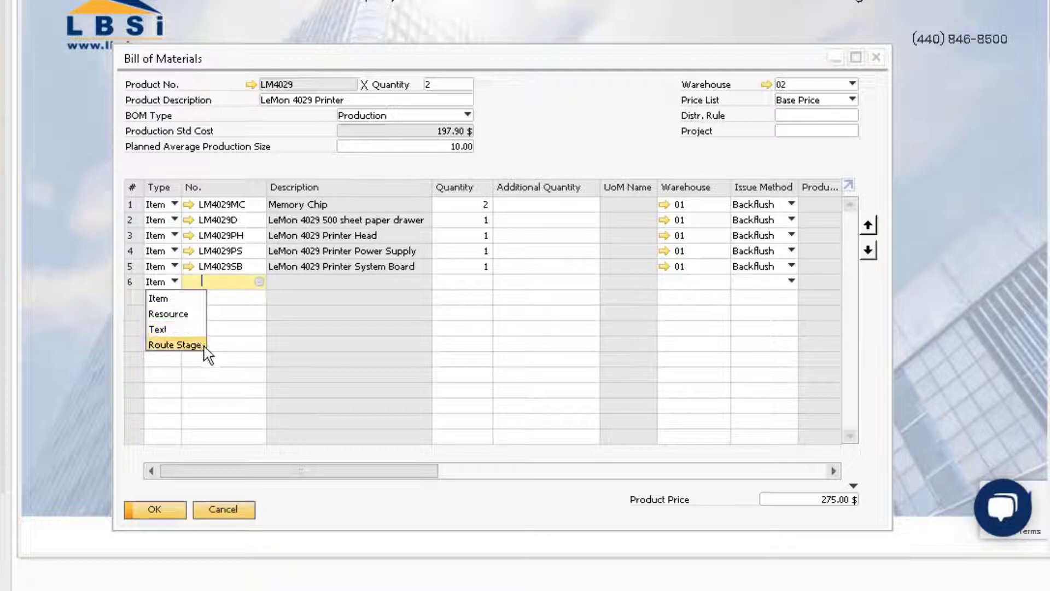
pyautogui.click(157, 297)
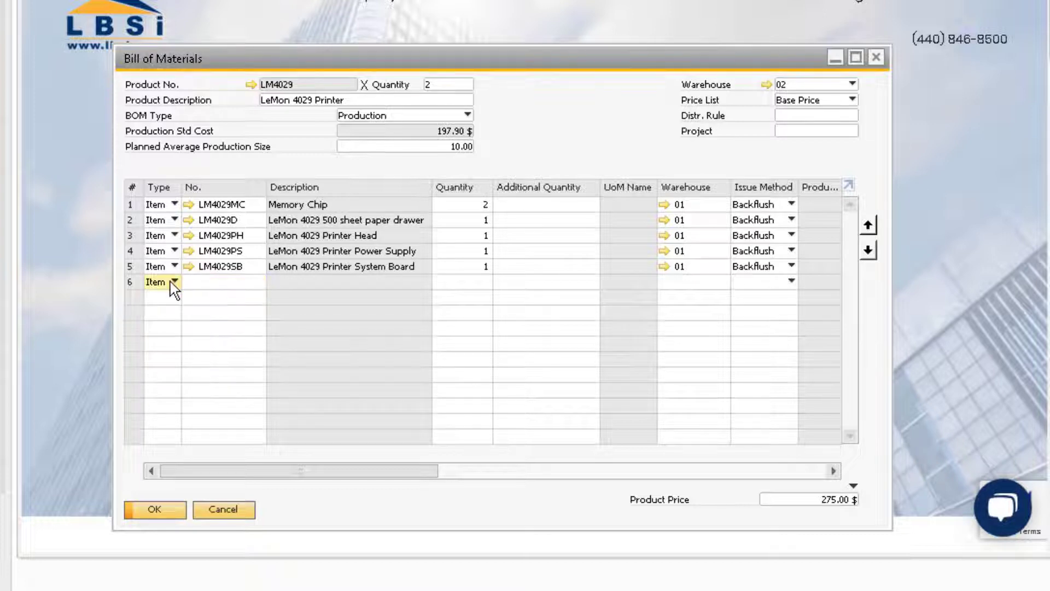
# Delete the Memory Chip row, then duplicate the System Board row
pyautogui.rightClick(133, 205)
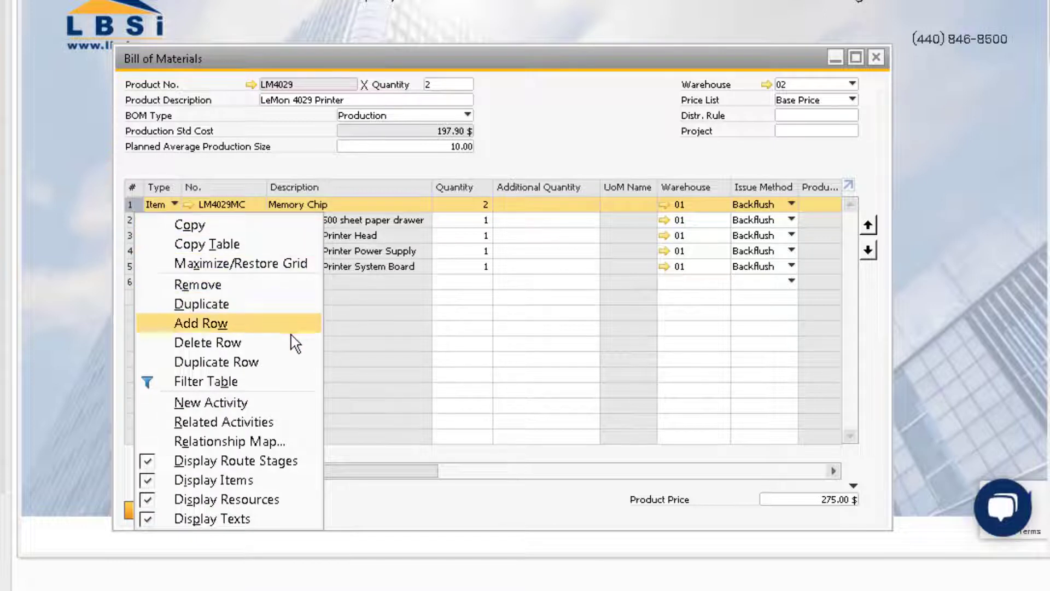
pyautogui.moveTo(291, 346)
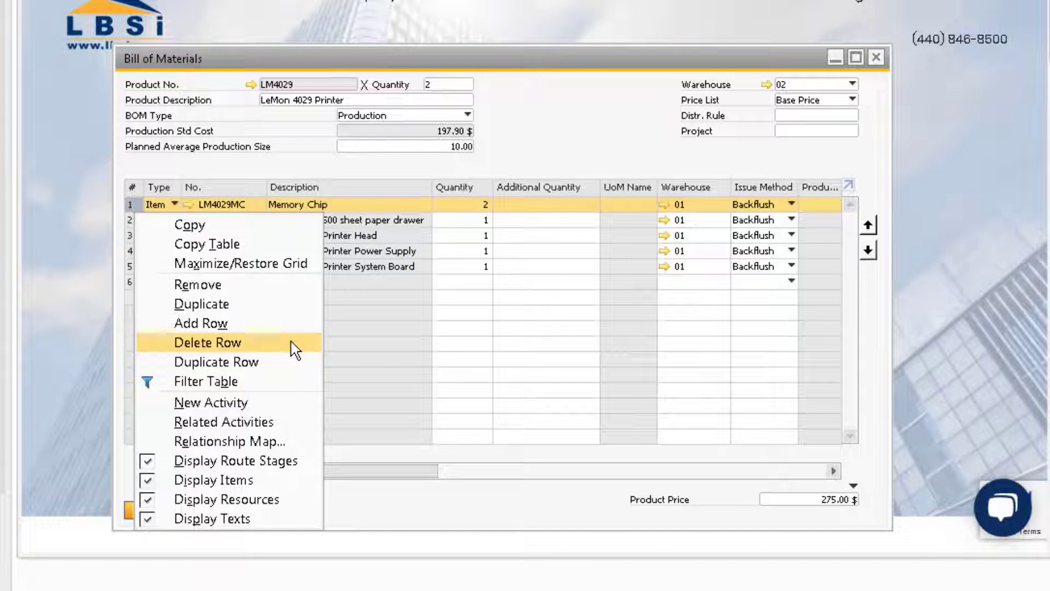
pyautogui.click(208, 342)
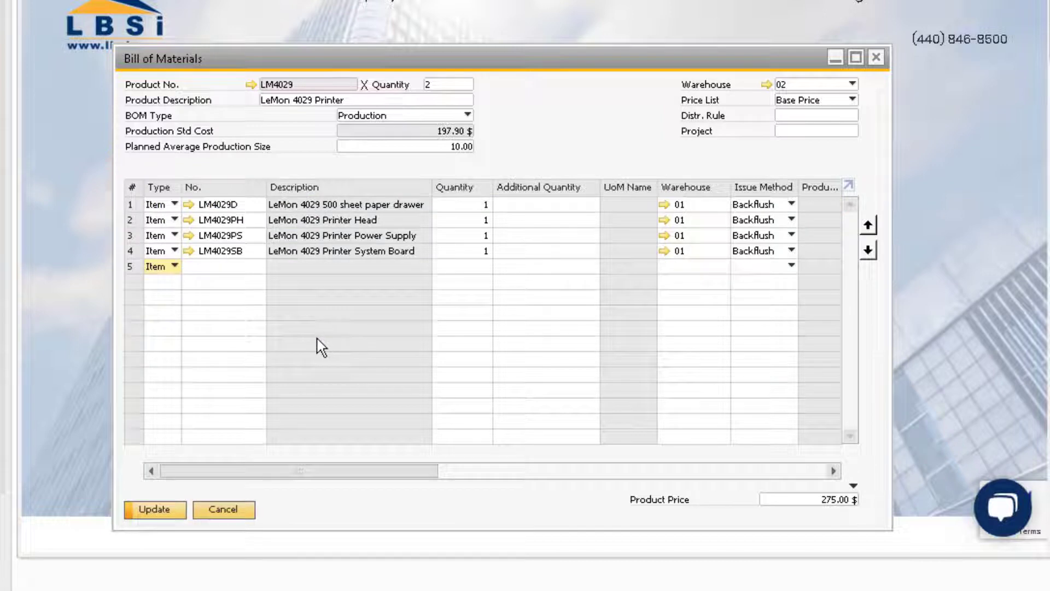
pyautogui.moveTo(306, 340)
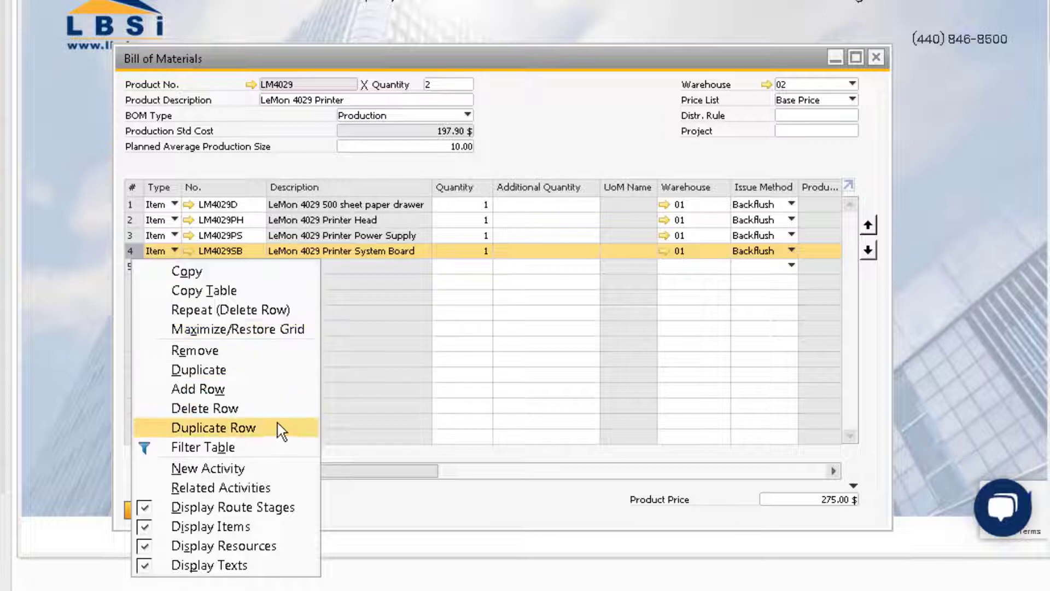
pyautogui.click(215, 426)
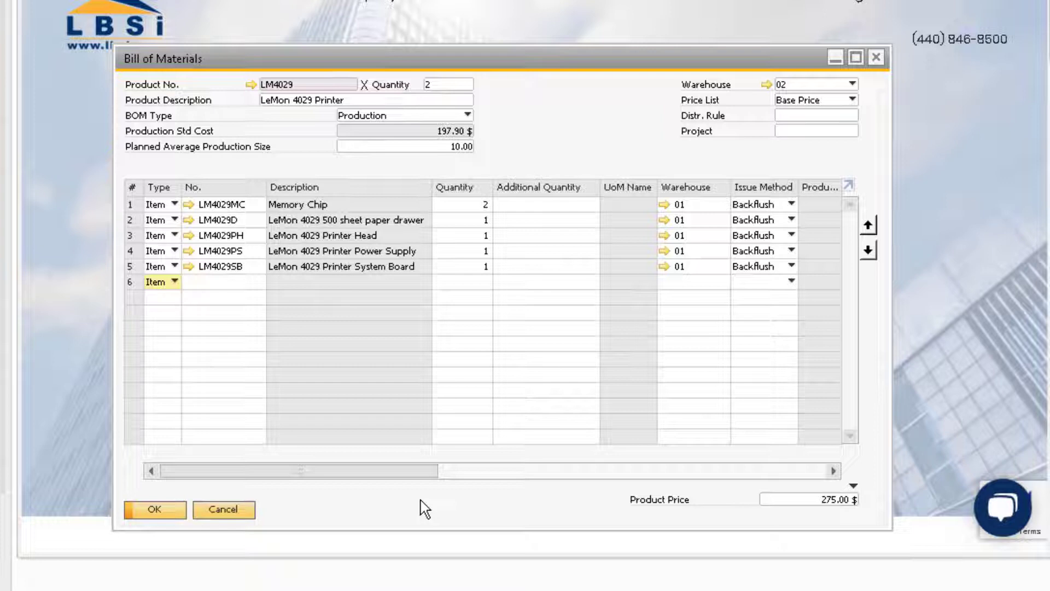
# Review the component cost and price columns, then close the Bill of Materials window
pyautogui.hscroll(3)
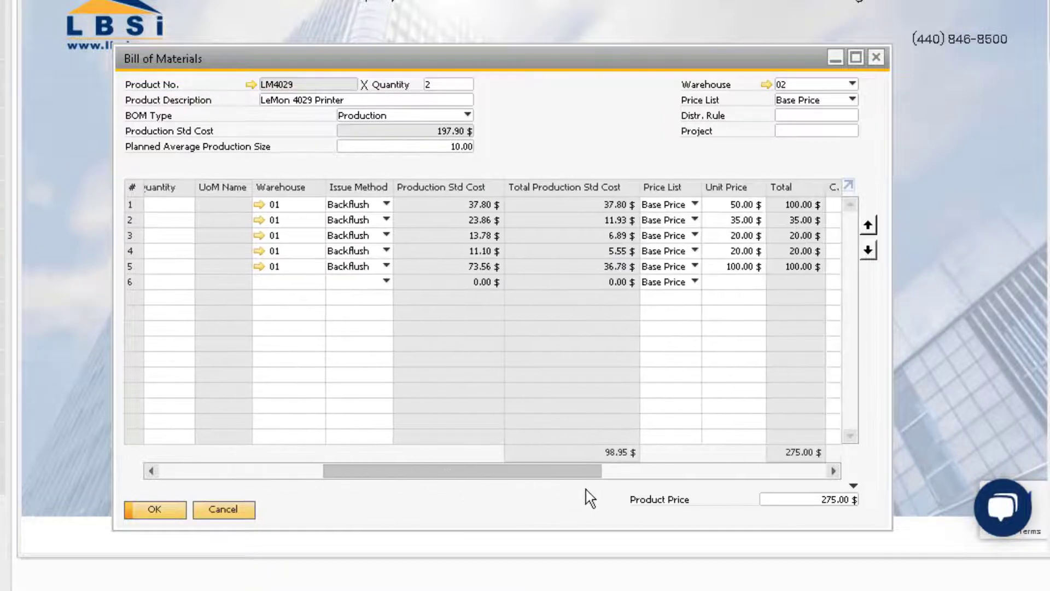
pyautogui.hscroll(3)
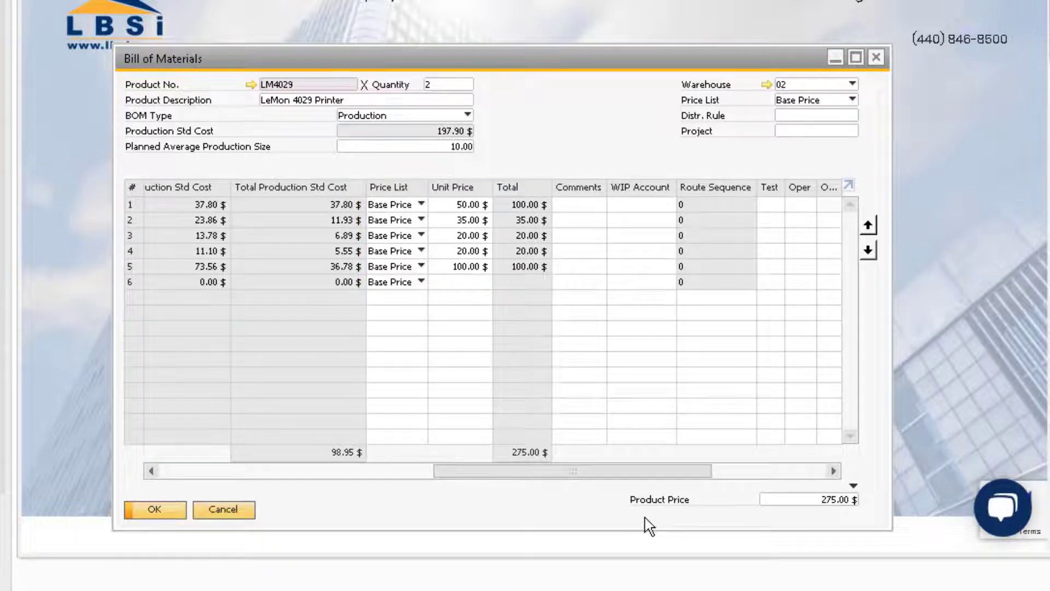
pyautogui.click(223, 508)
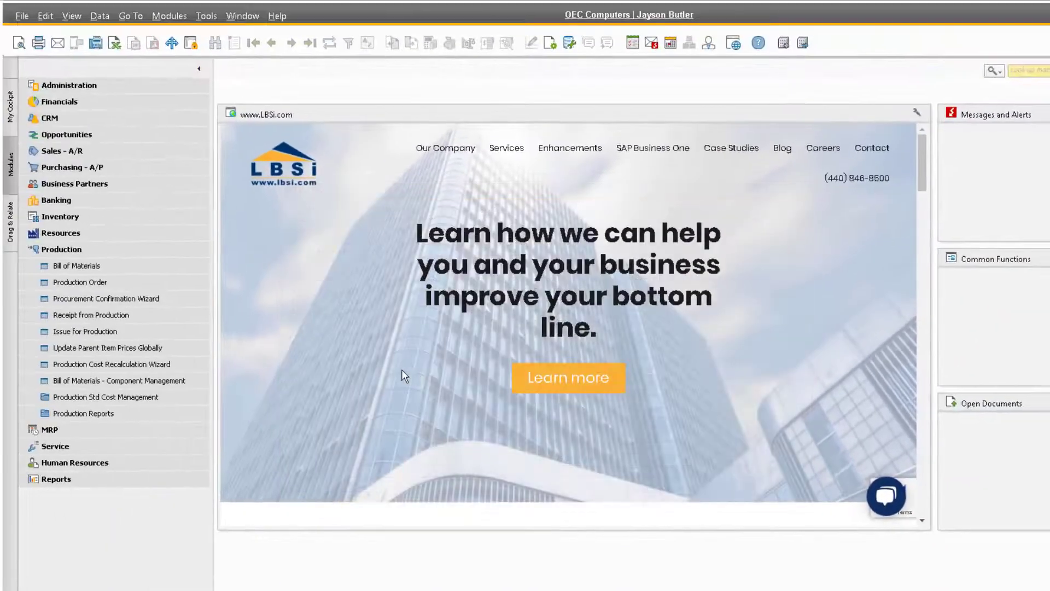
# Open Component Management and browse the tasks, ending on Change BOM Lines
pyautogui.click(117, 381)
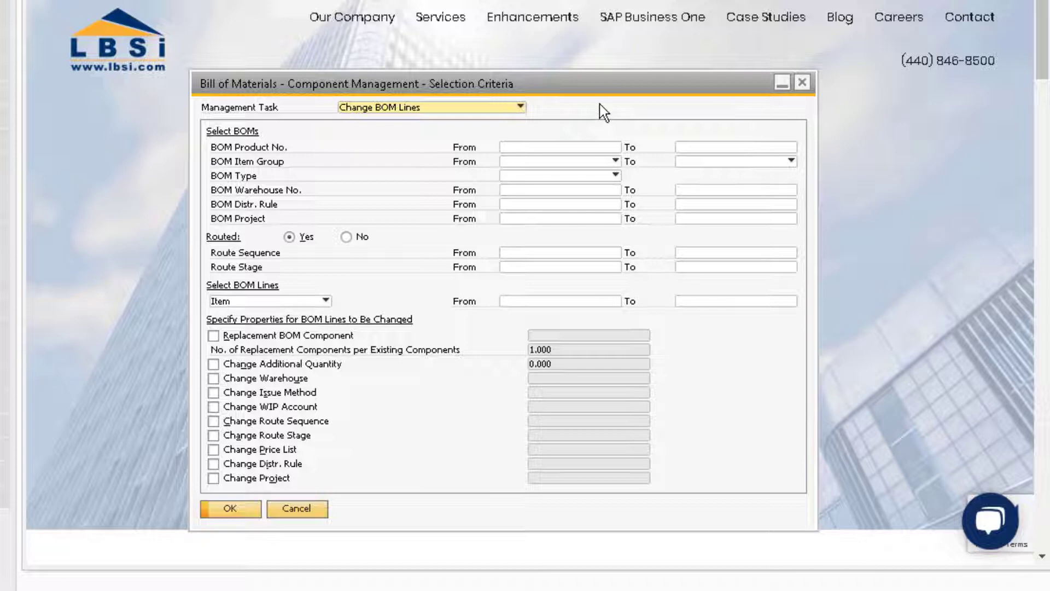
pyautogui.click(518, 107)
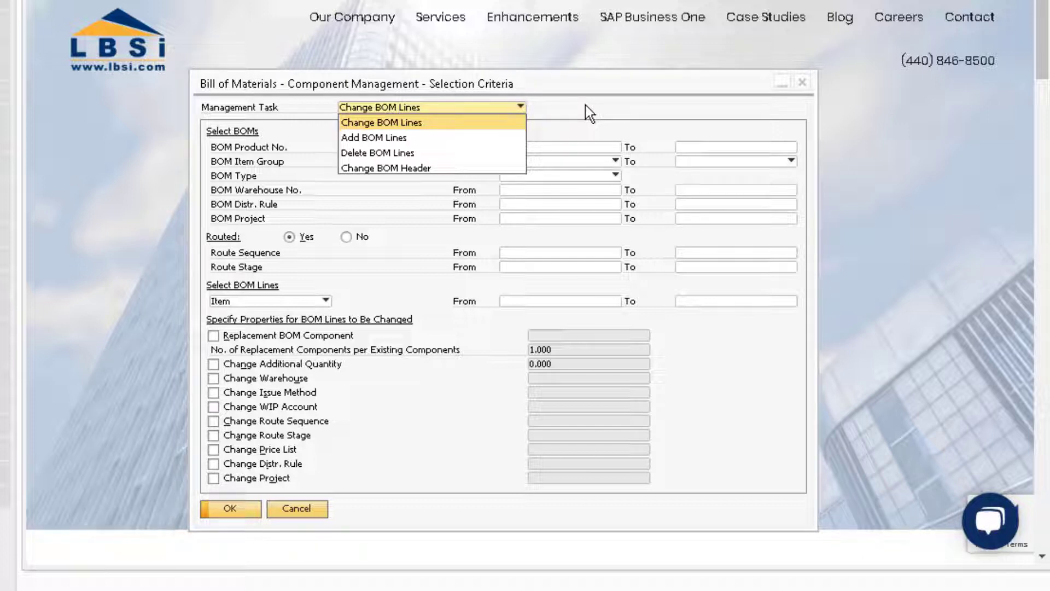
pyautogui.click(373, 138)
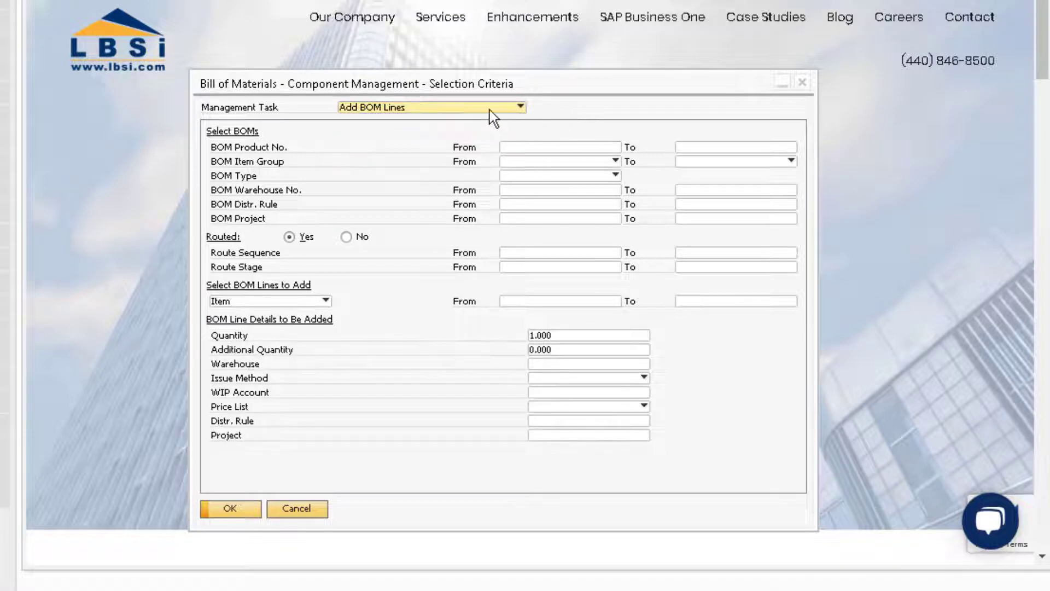
pyautogui.click(517, 107)
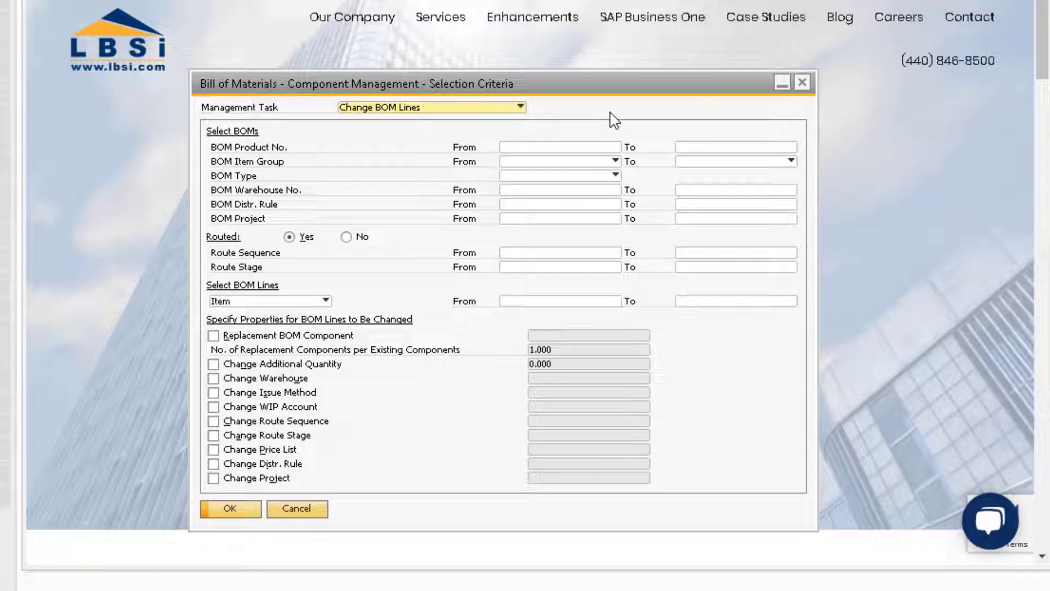
pyautogui.moveTo(599, 148)
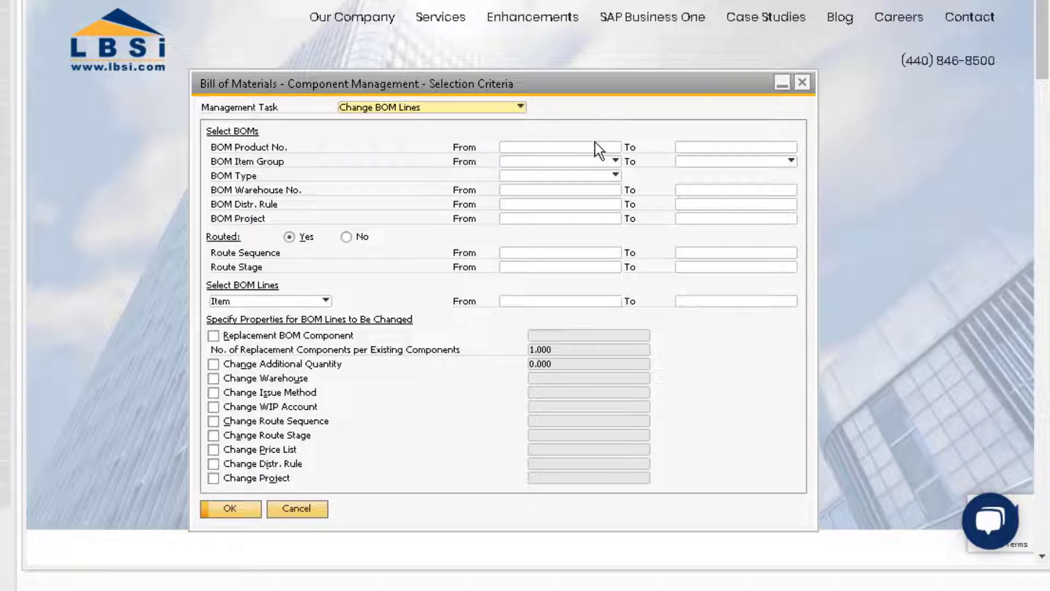
# For non-routed BOM LM4029, change the component lines' warehouse to 02 and apply
pyautogui.write('lm40')
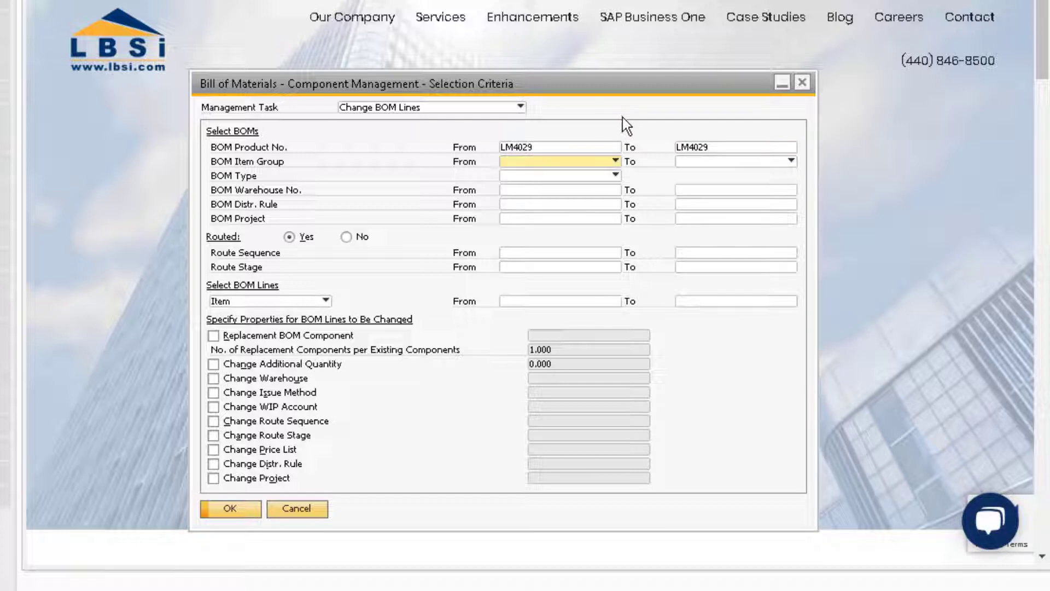
pyautogui.moveTo(494, 371)
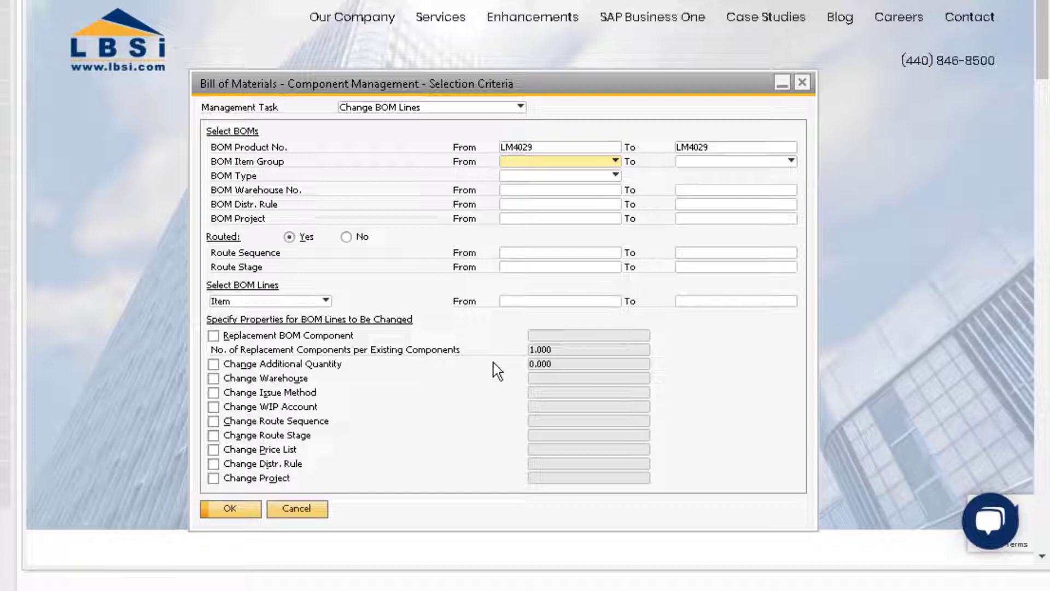
pyautogui.click(348, 238)
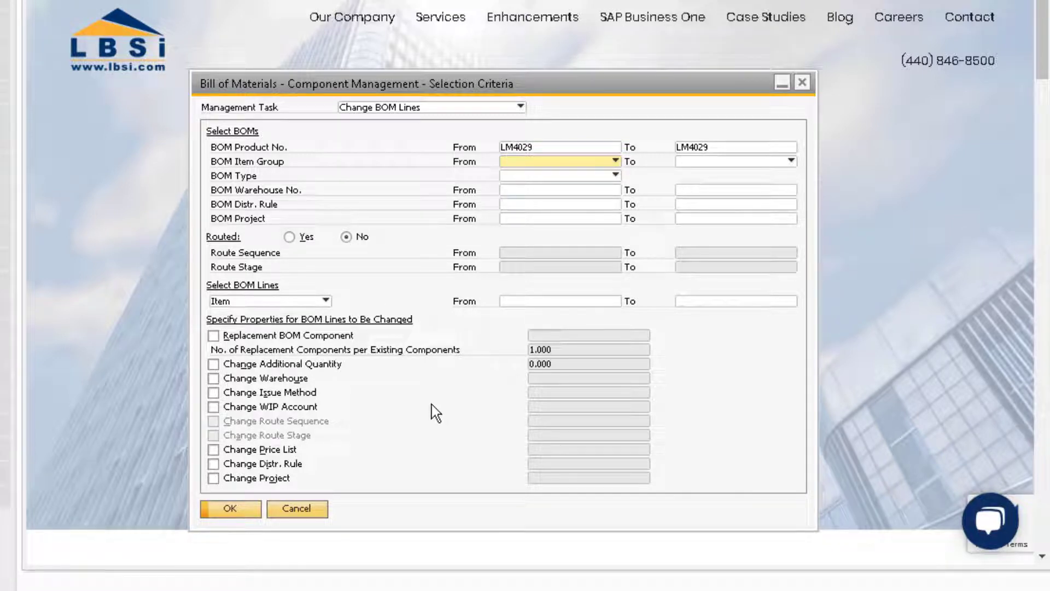
pyautogui.moveTo(216, 387)
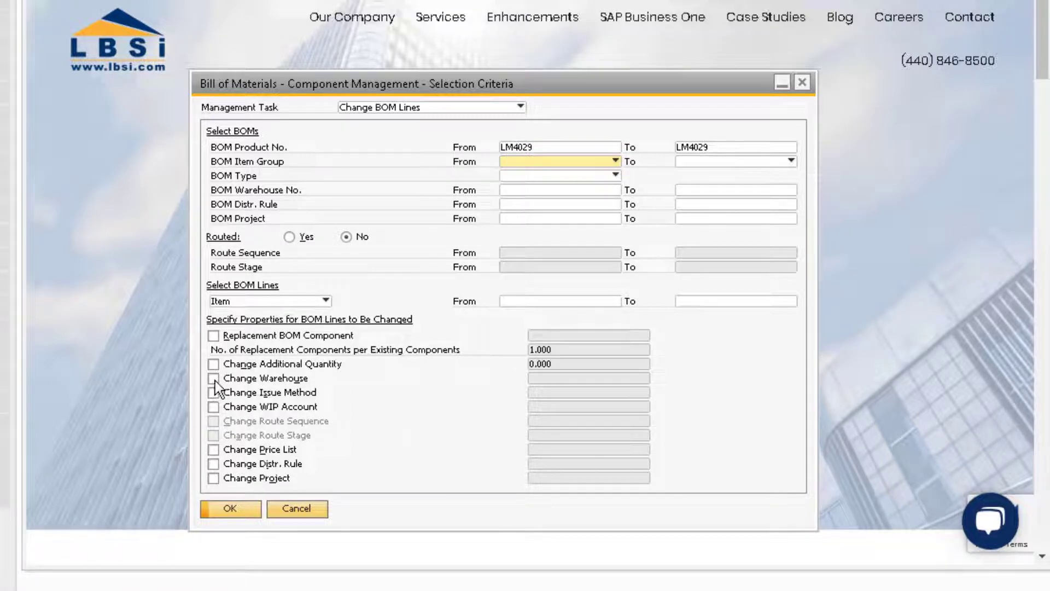
pyautogui.click(213, 378)
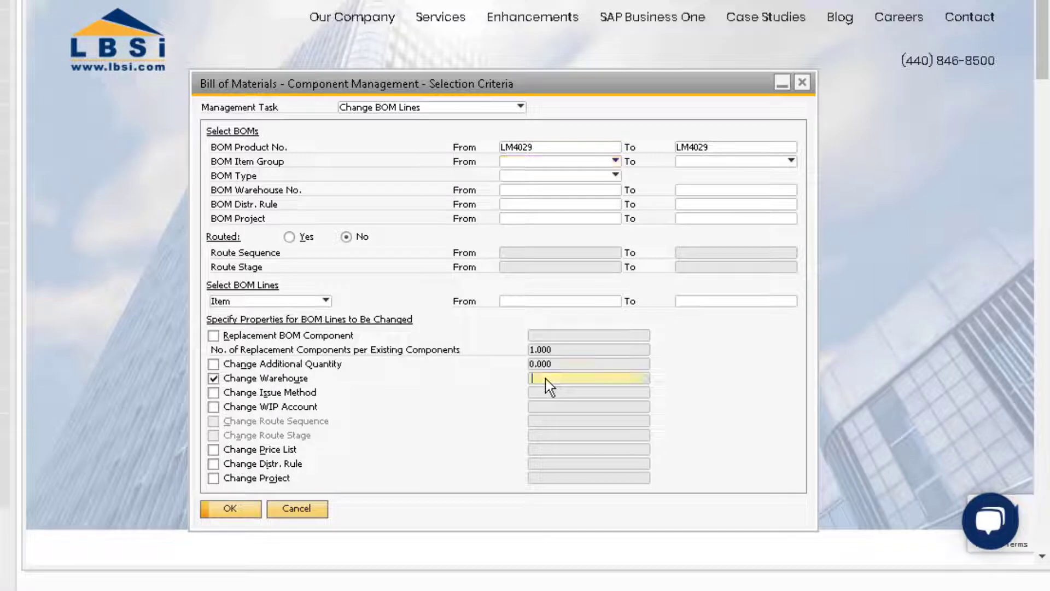
pyautogui.write('0')
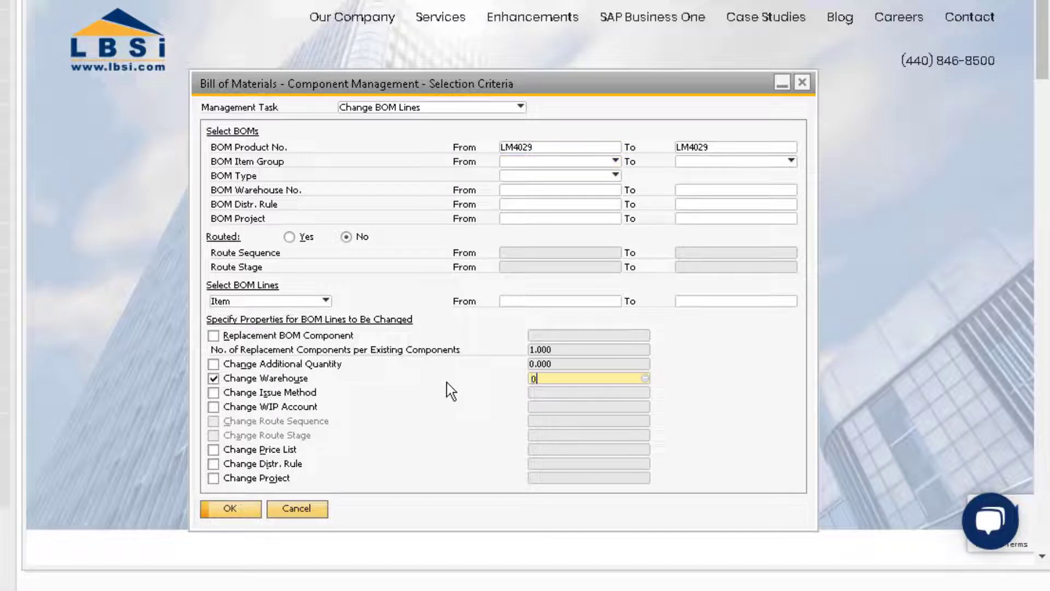
pyautogui.write('2')
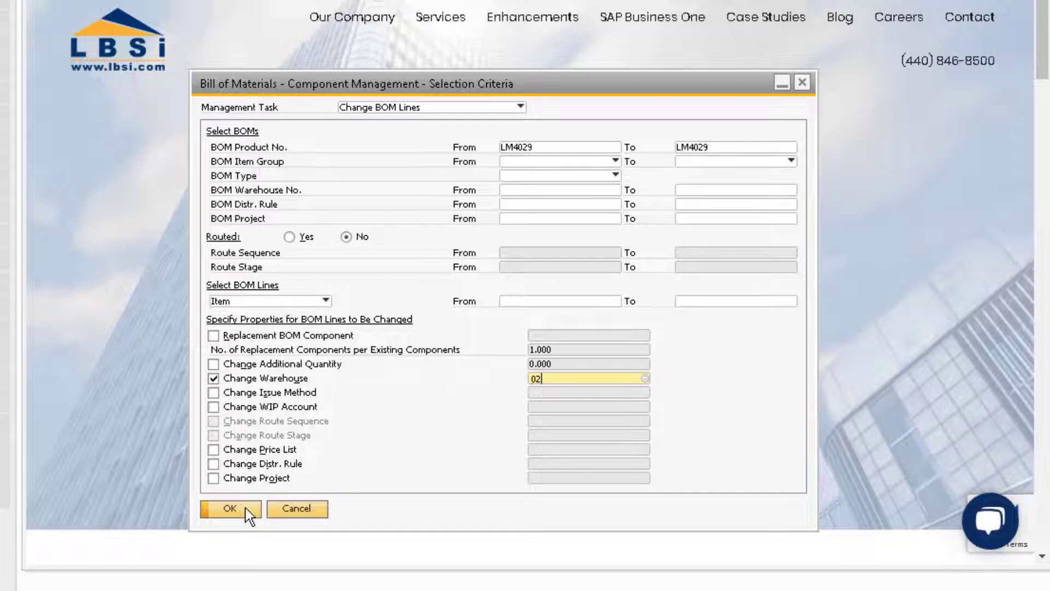
pyautogui.click(229, 508)
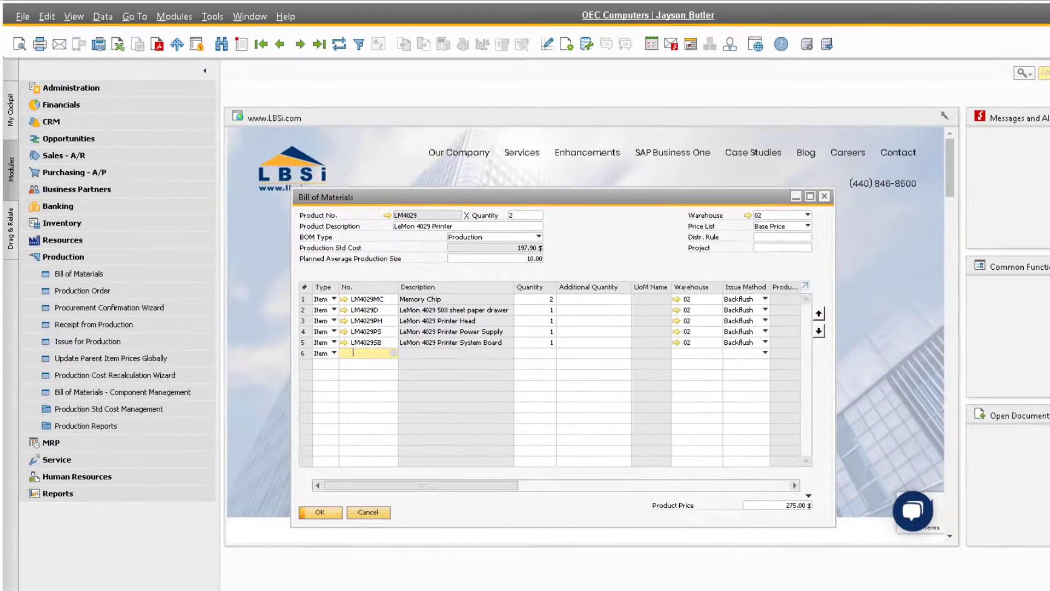
pyautogui.moveTo(574, 511)
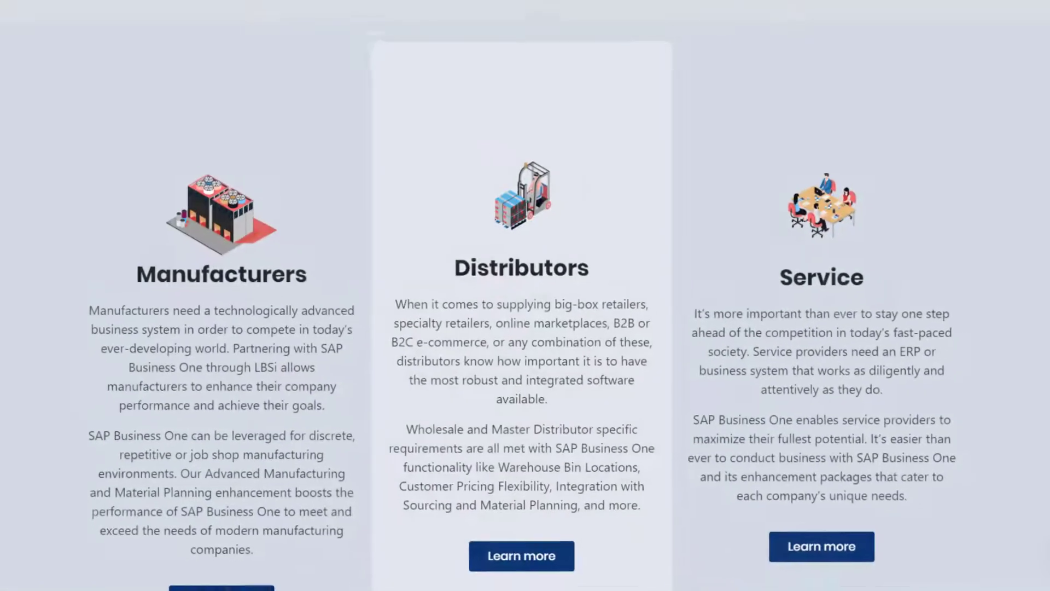
pyautogui.scroll(-3)
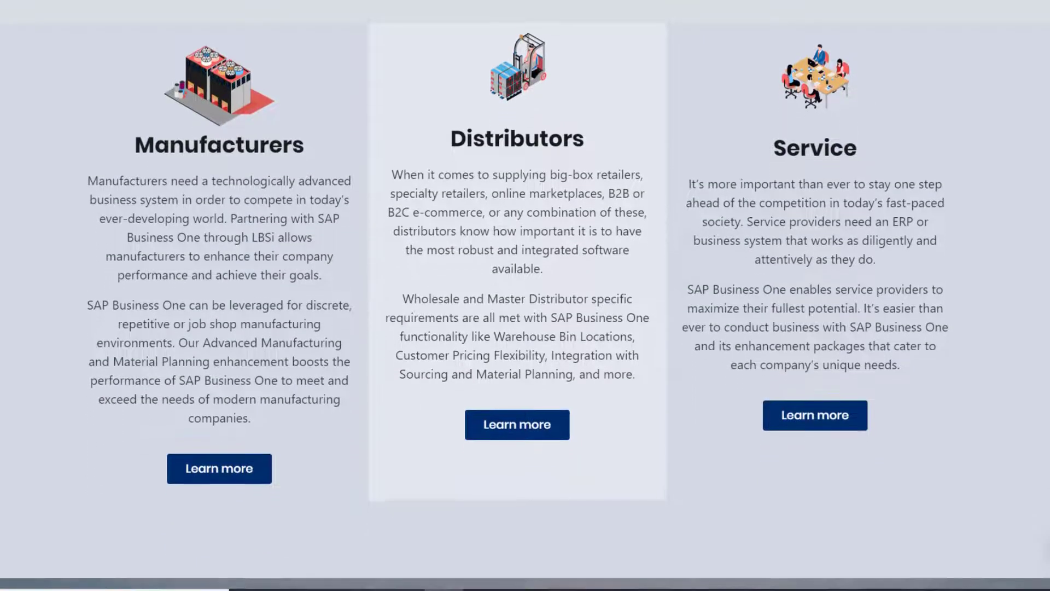
pyautogui.scroll(-3)
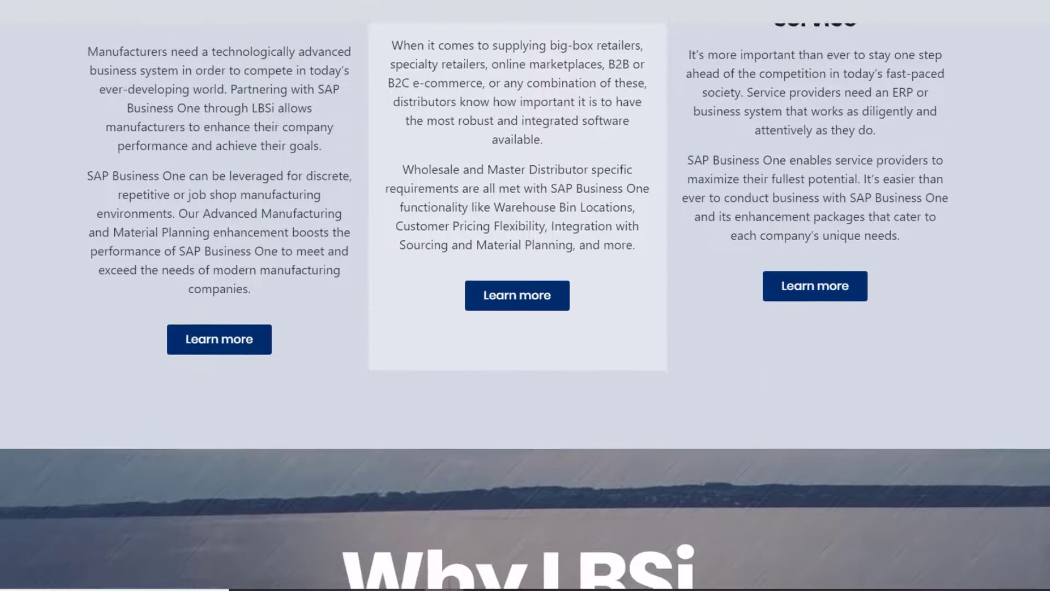
pyautogui.scroll(-3)
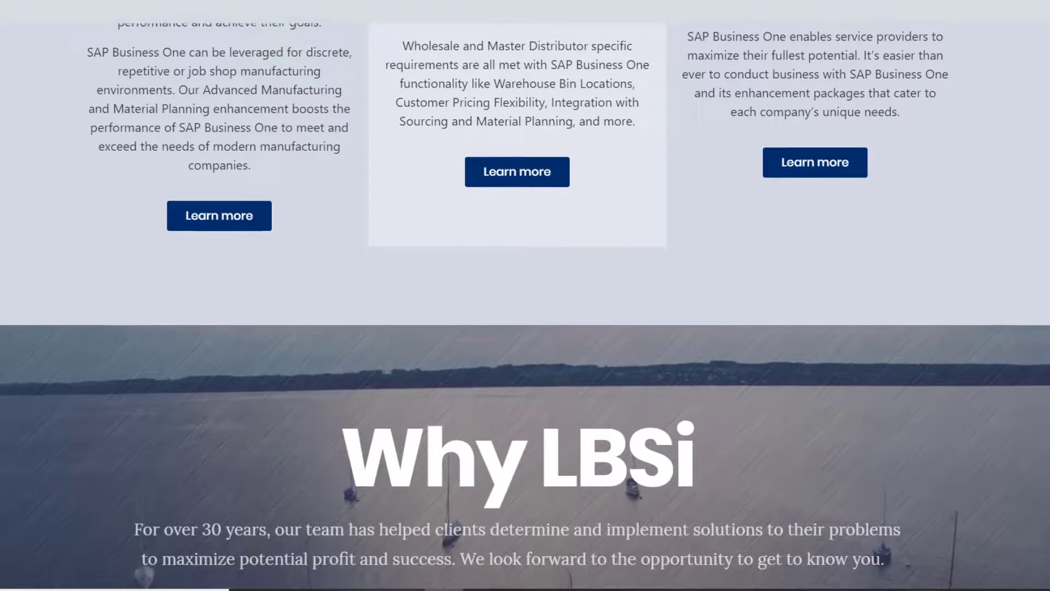
pyautogui.scroll(-3)
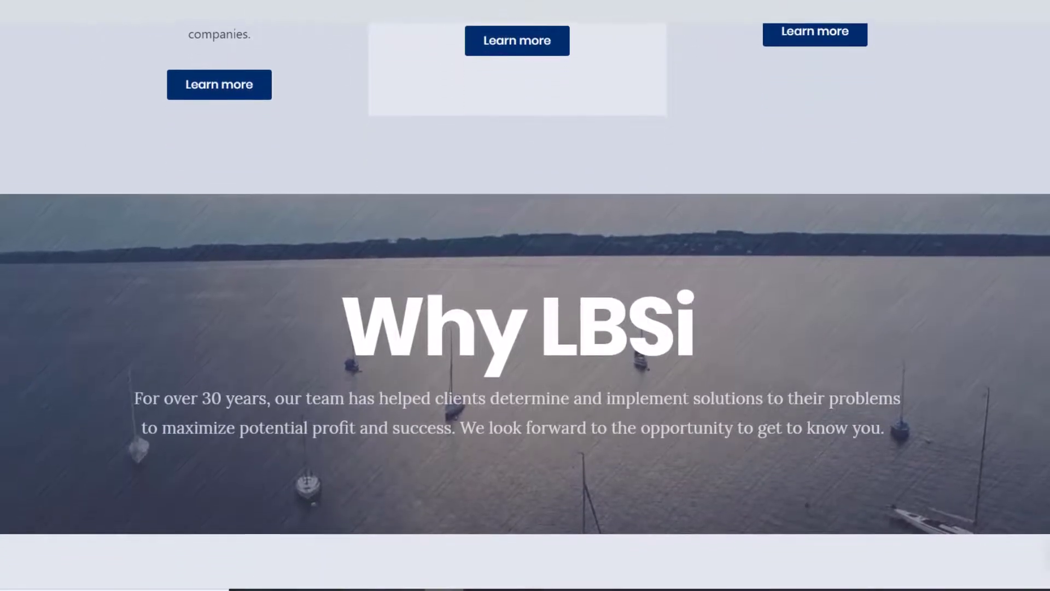
pyautogui.scroll(-3)
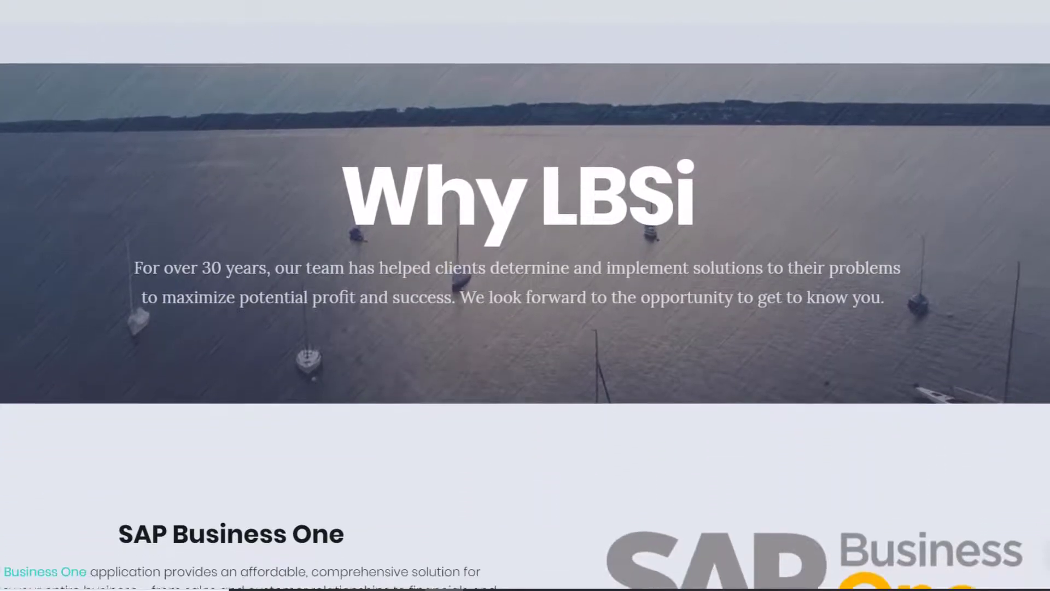